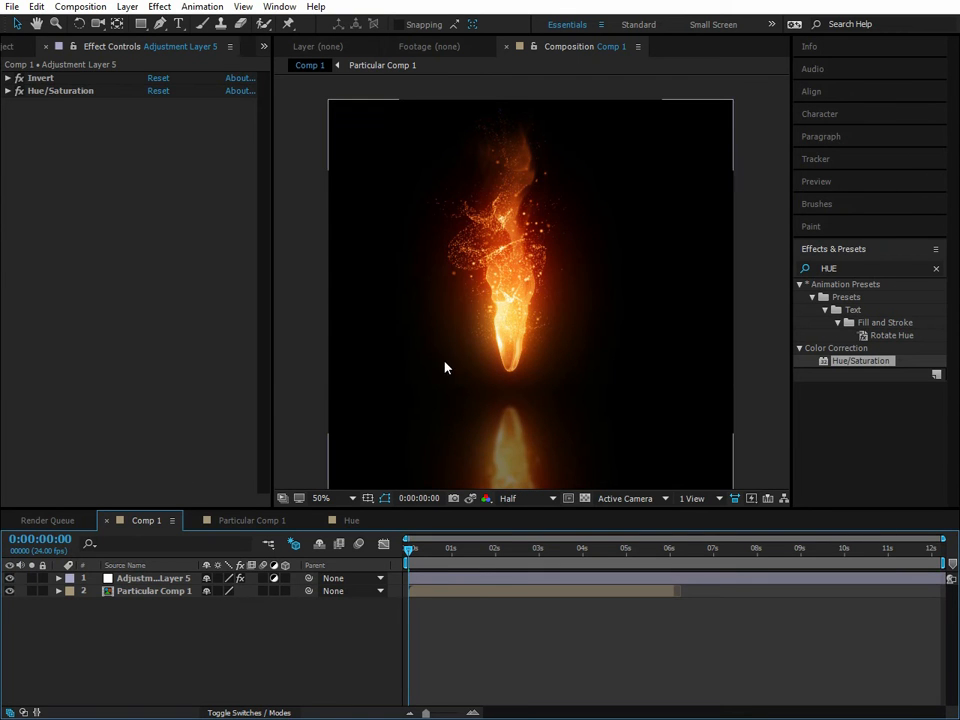
mouse_move(532, 152)
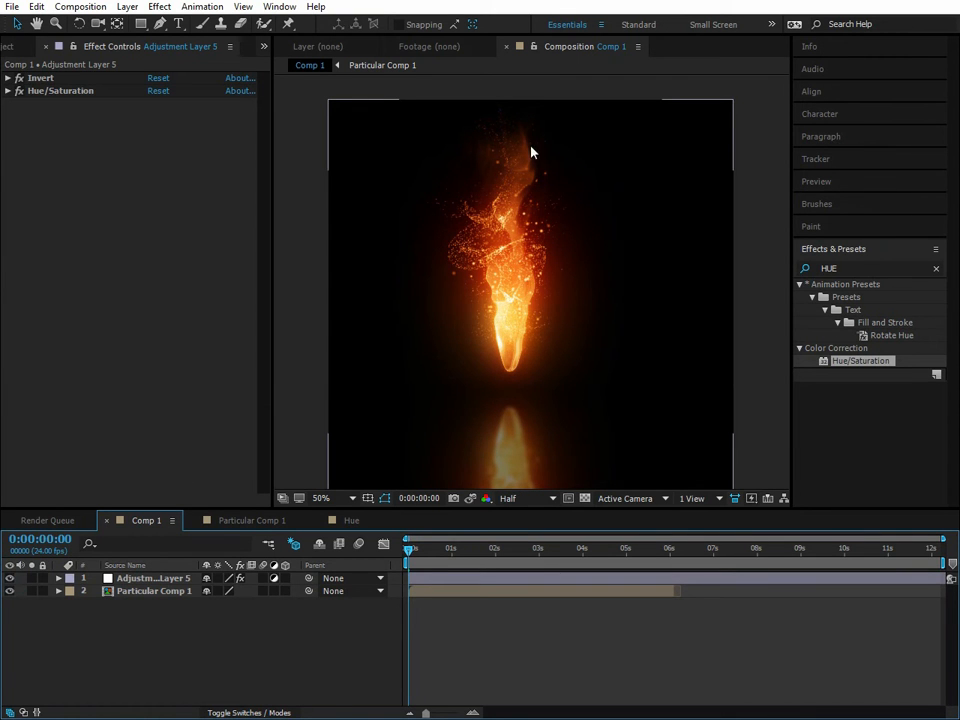
mouse_move(476, 276)
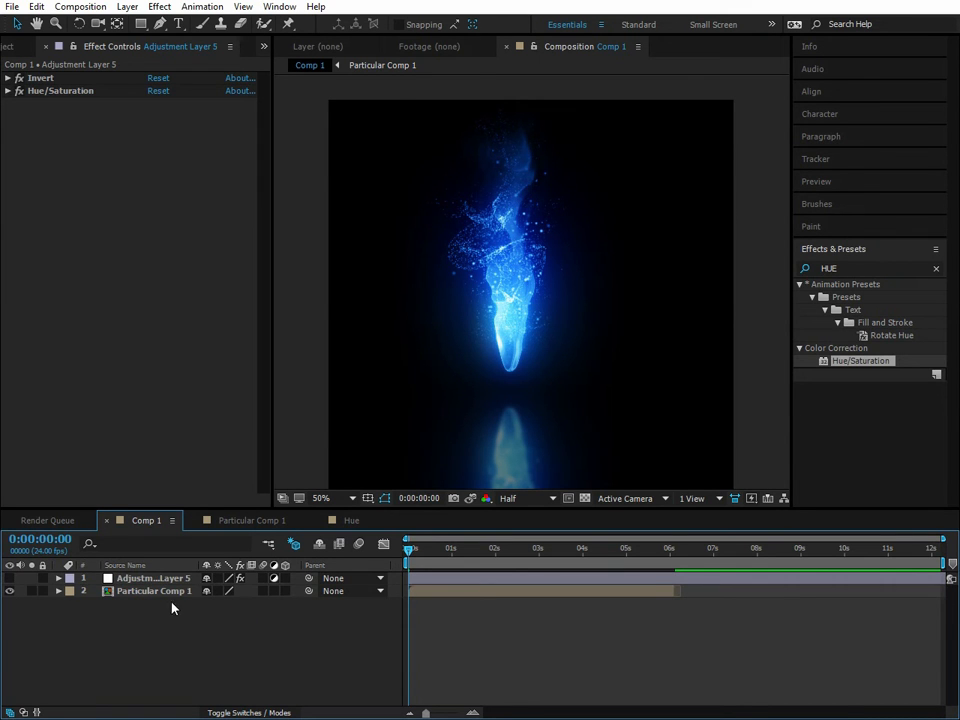
Step: Rotate the new layer's Master Hue to shift the fire violet, then pink, then orange
left_click(154, 590)
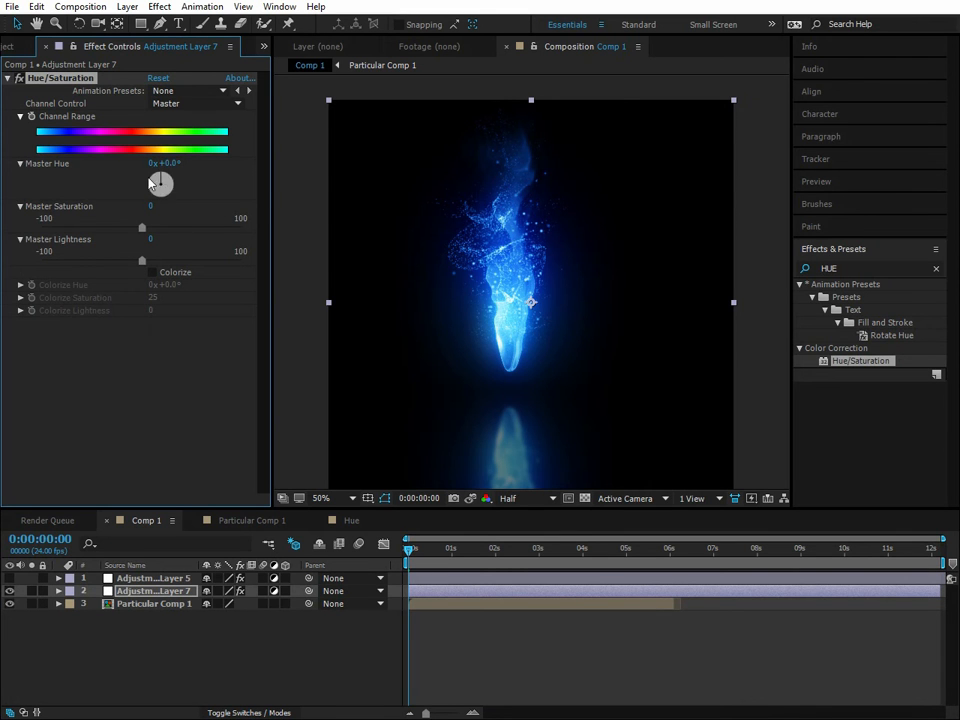
left_click_drag(160, 184, 172, 178)
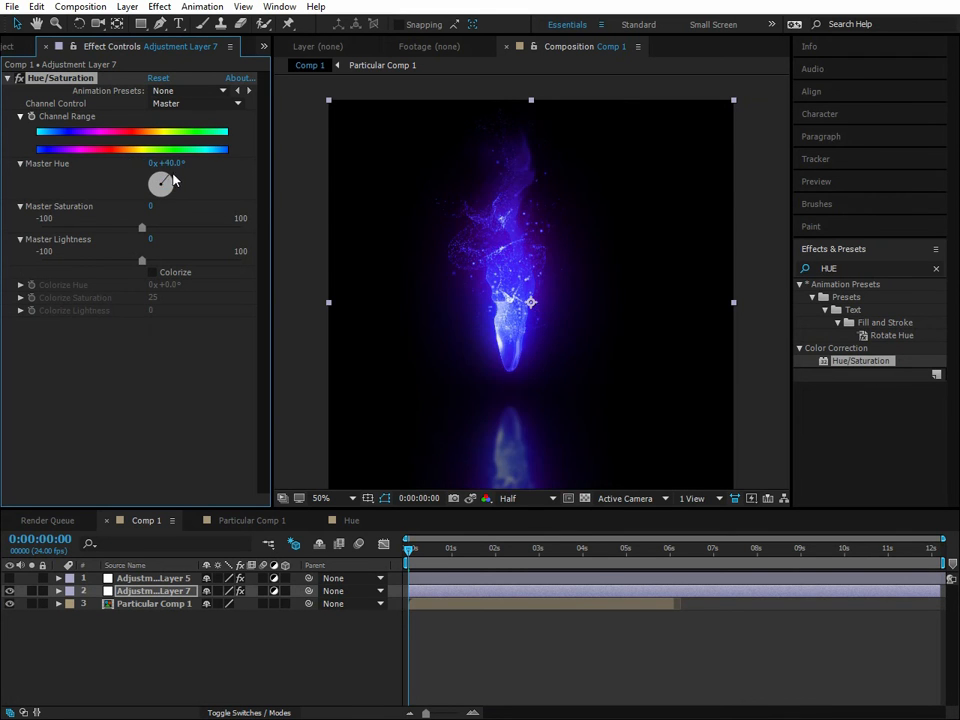
left_click_drag(160, 184, 160, 184)
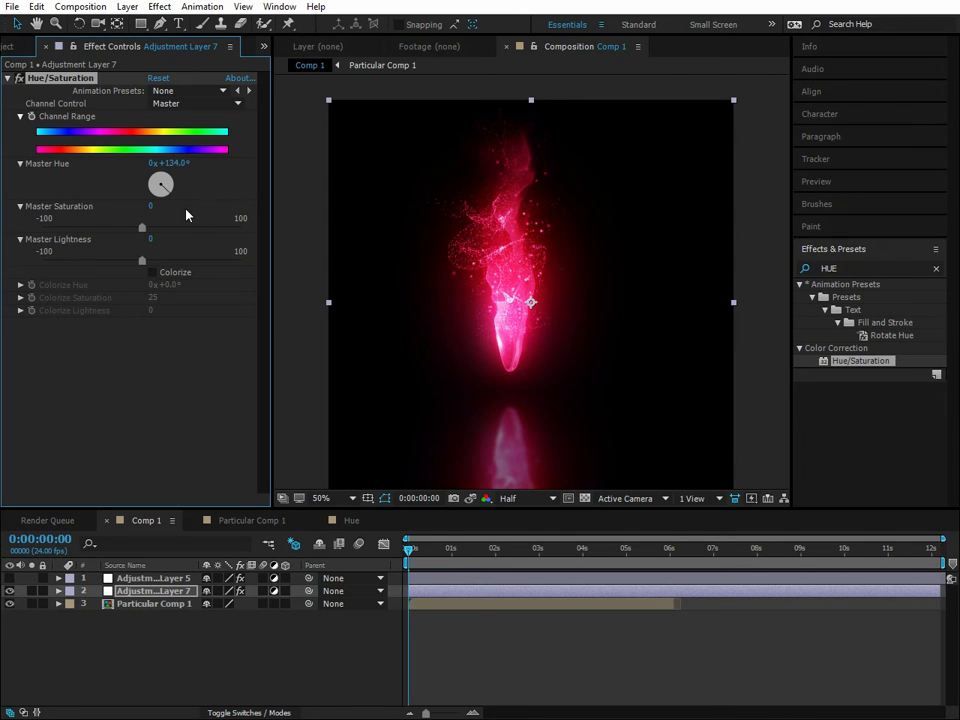
left_click_drag(160, 184, 164, 178)
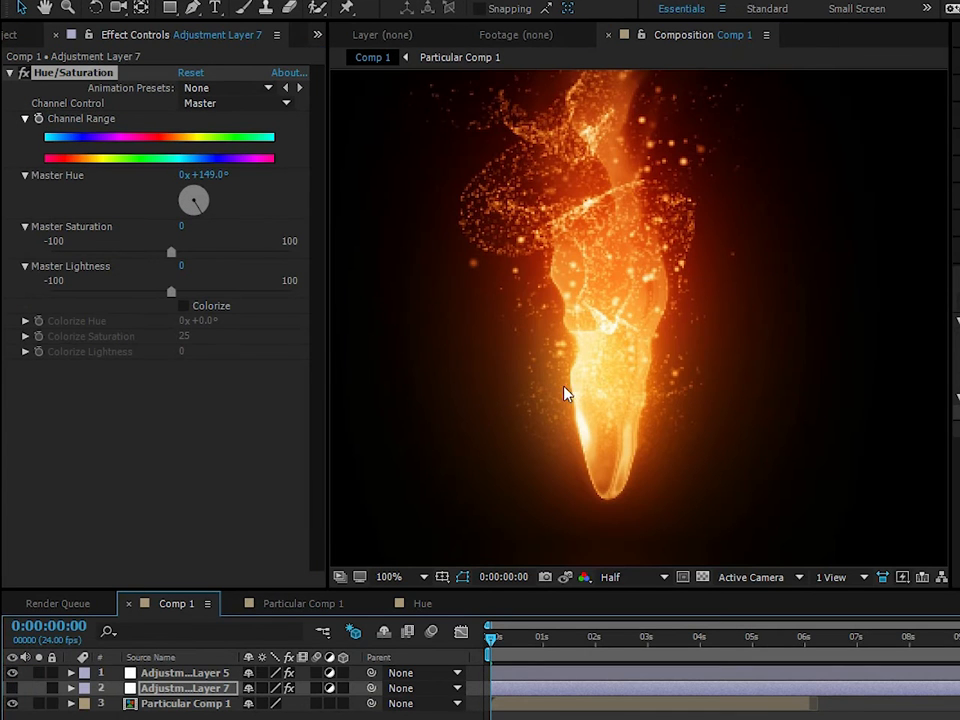
mouse_move(672, 196)
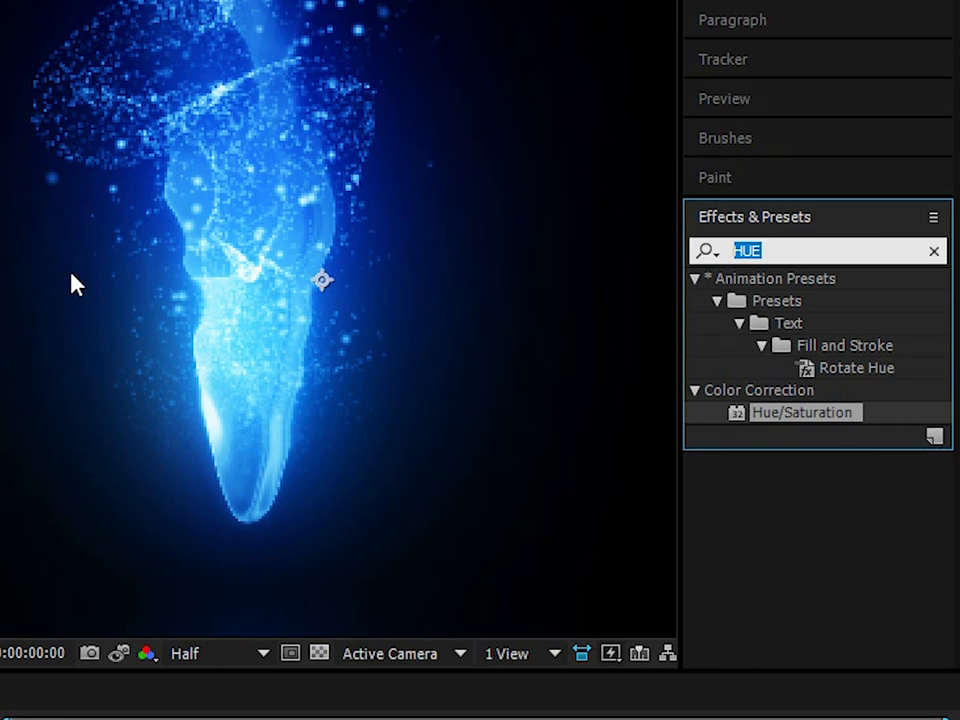
Step: Apply Invert to the adjustment layer with its Channel set to Hue, turning the fire pink
type("invert")
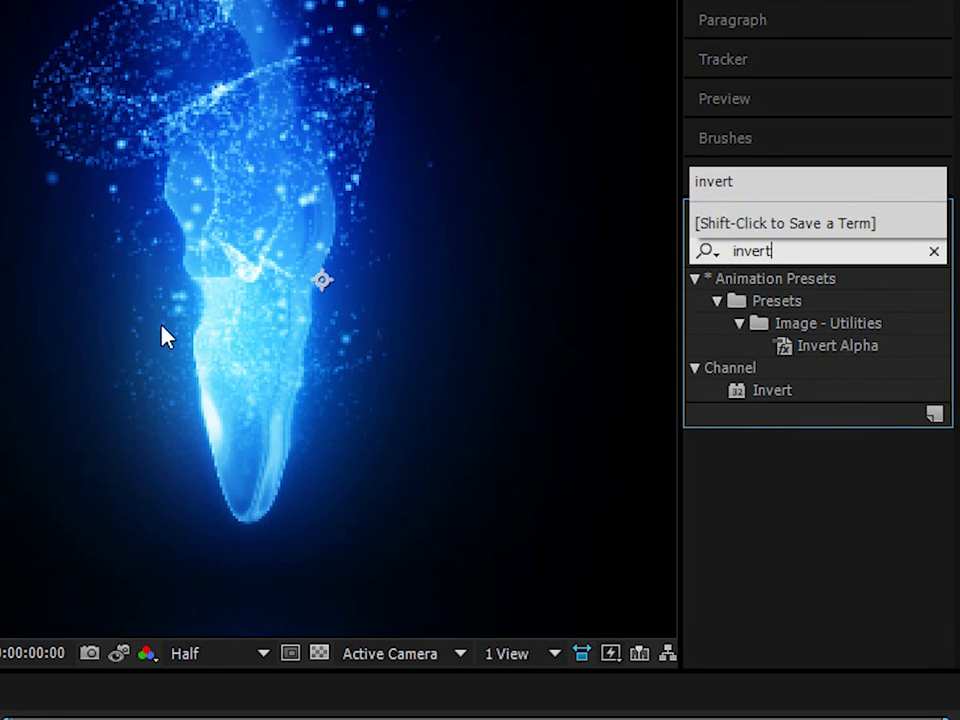
double_click(772, 390)
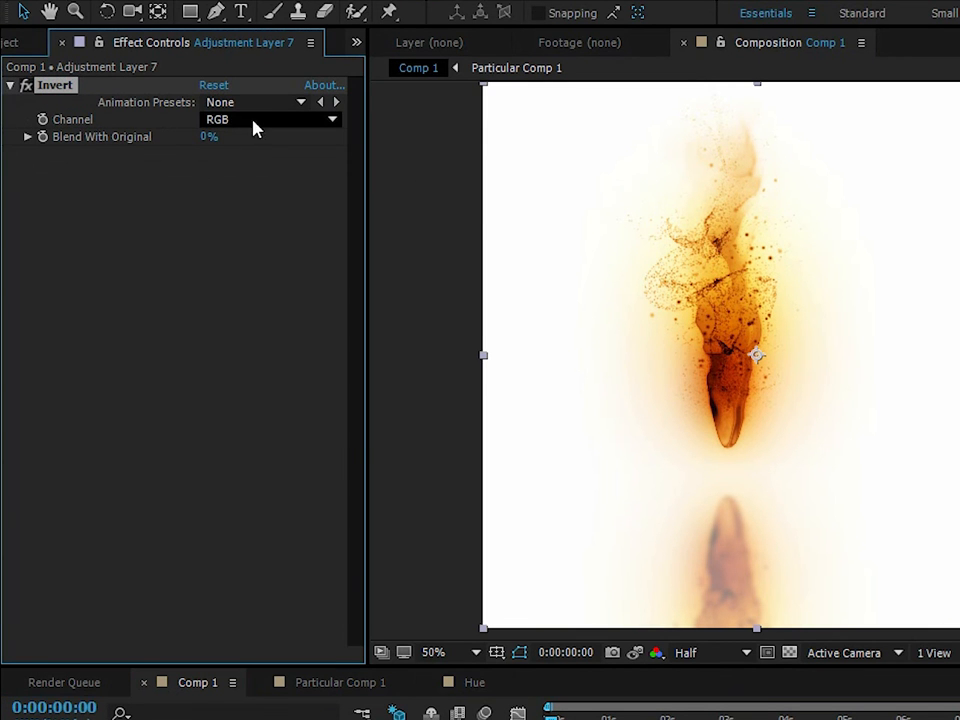
left_click(270, 120)
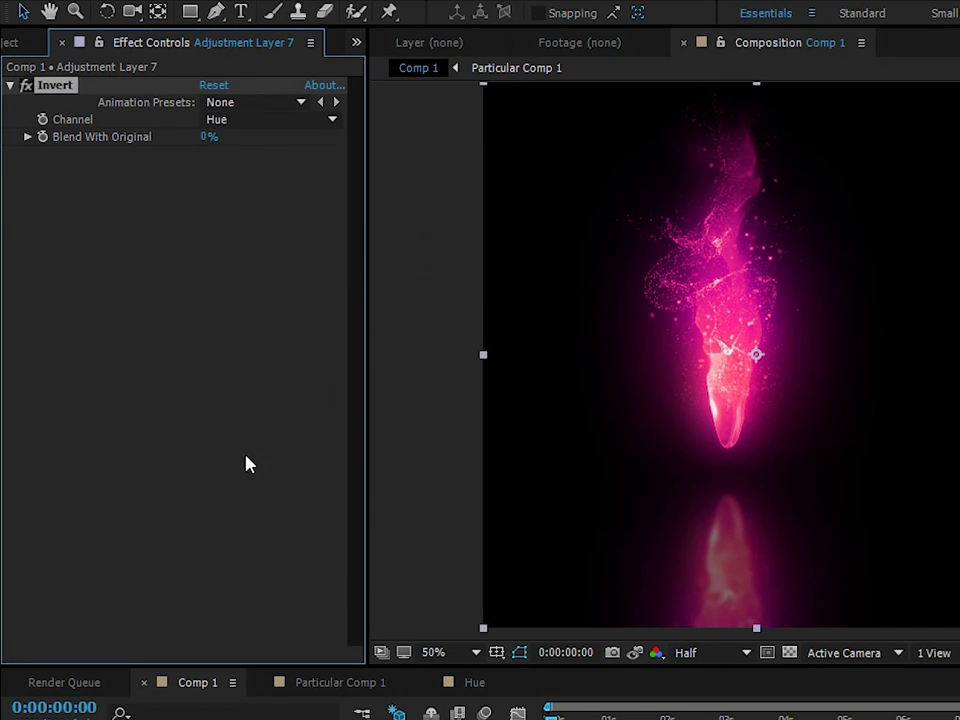
mouse_move(276, 394)
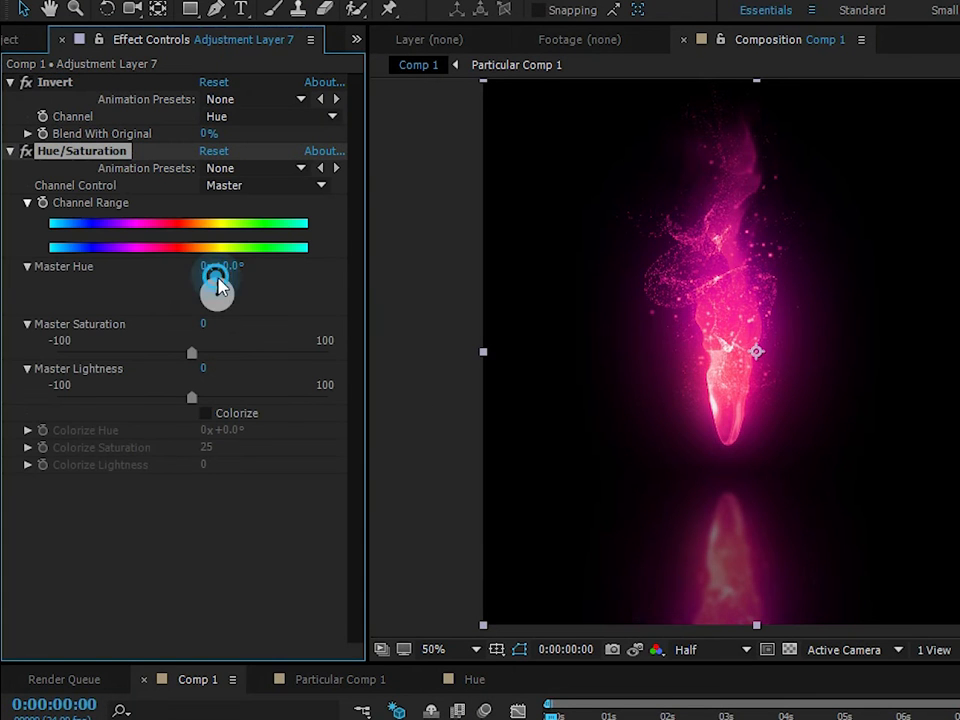
Step: Rotate the Hue/Saturation Master Hue to 0x+45.0°, turning the fire orange-red
left_click_drag(216, 284, 218, 280)
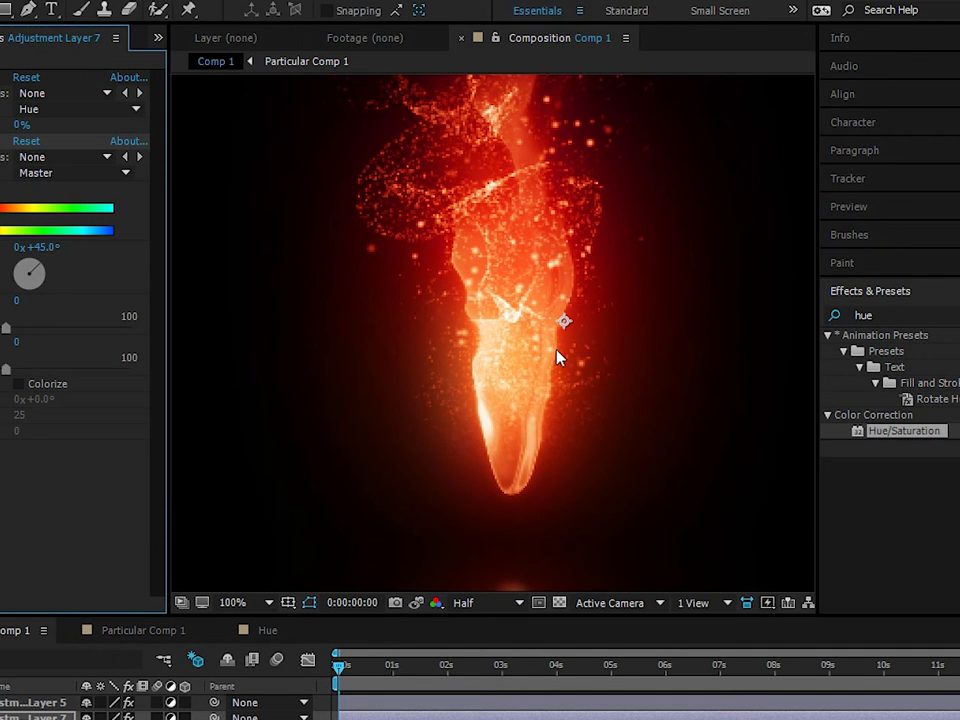
mouse_move(478, 384)
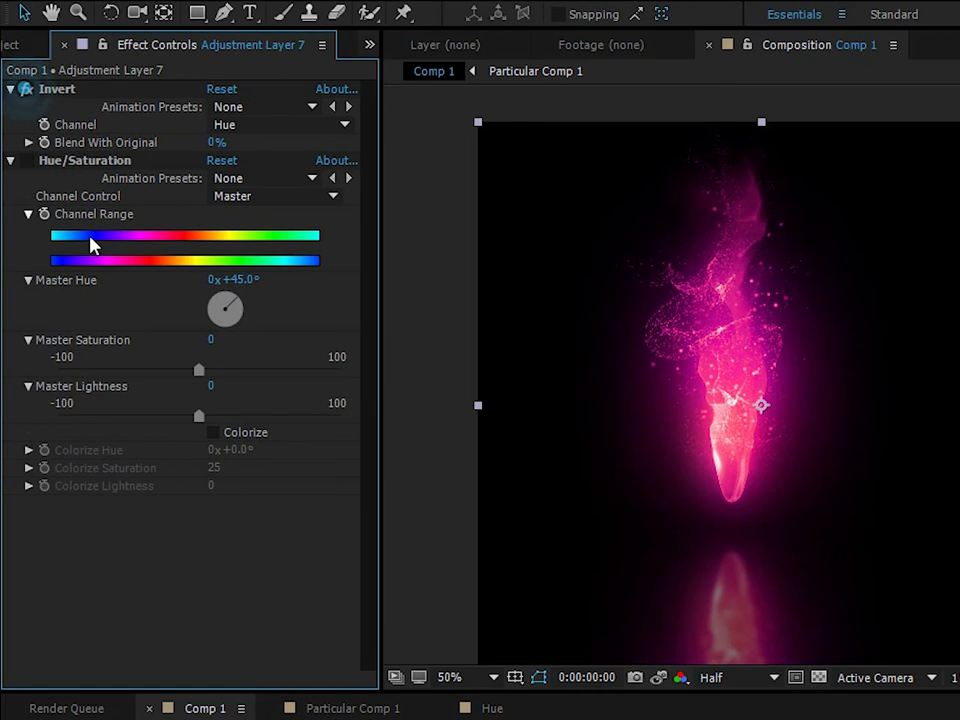
Step: Switch the Invert channel to In Phase Chrominance and view the fire at 100% magnification
left_click(280, 124)
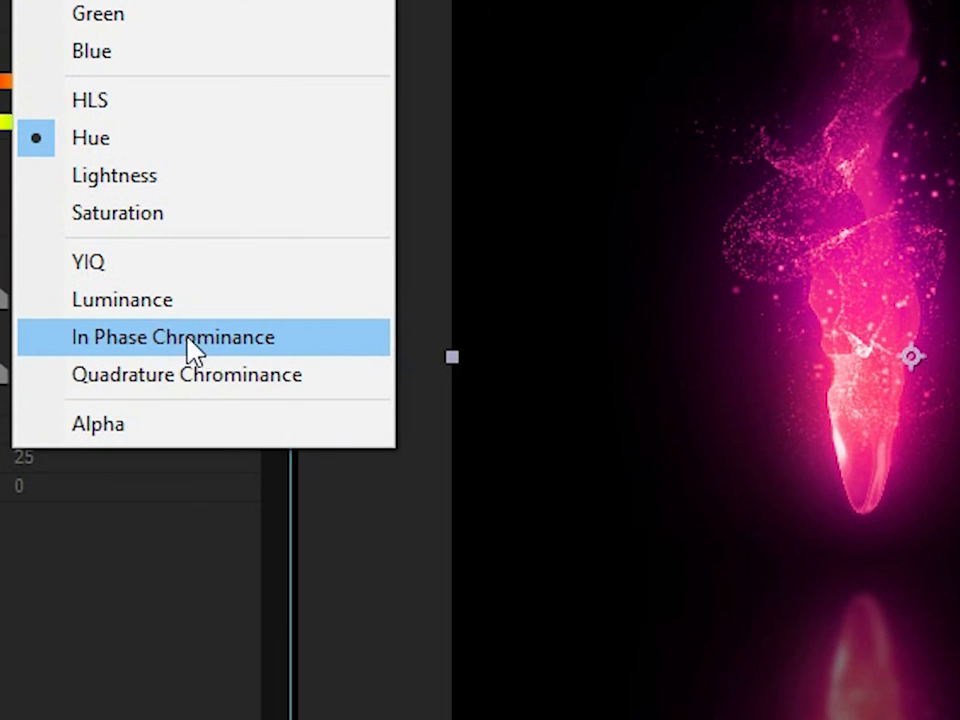
left_click(172, 336)
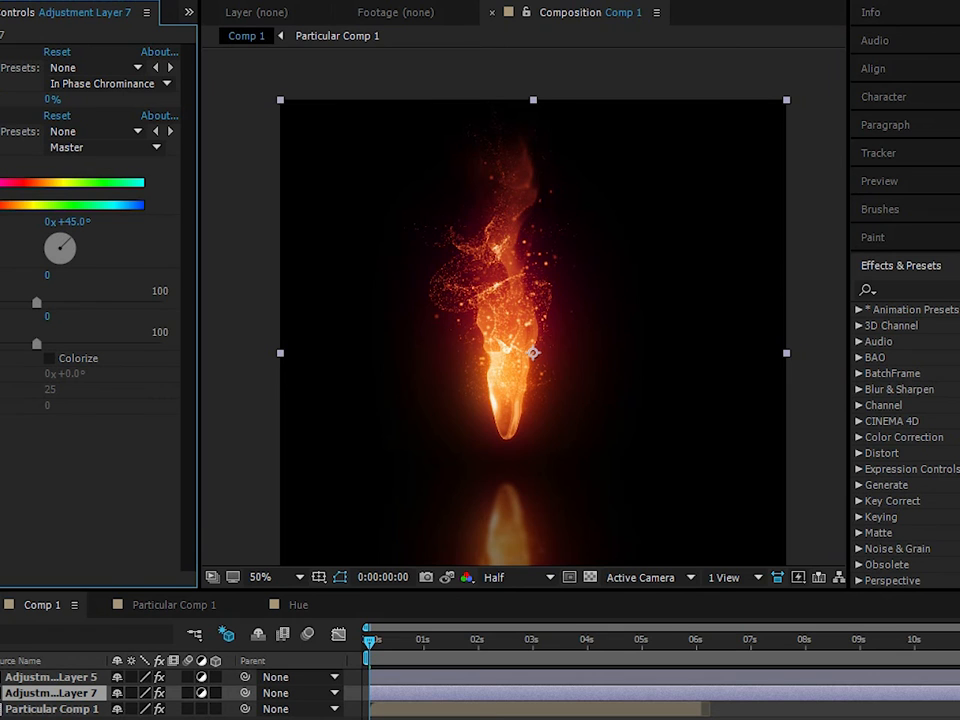
mouse_move(548, 288)
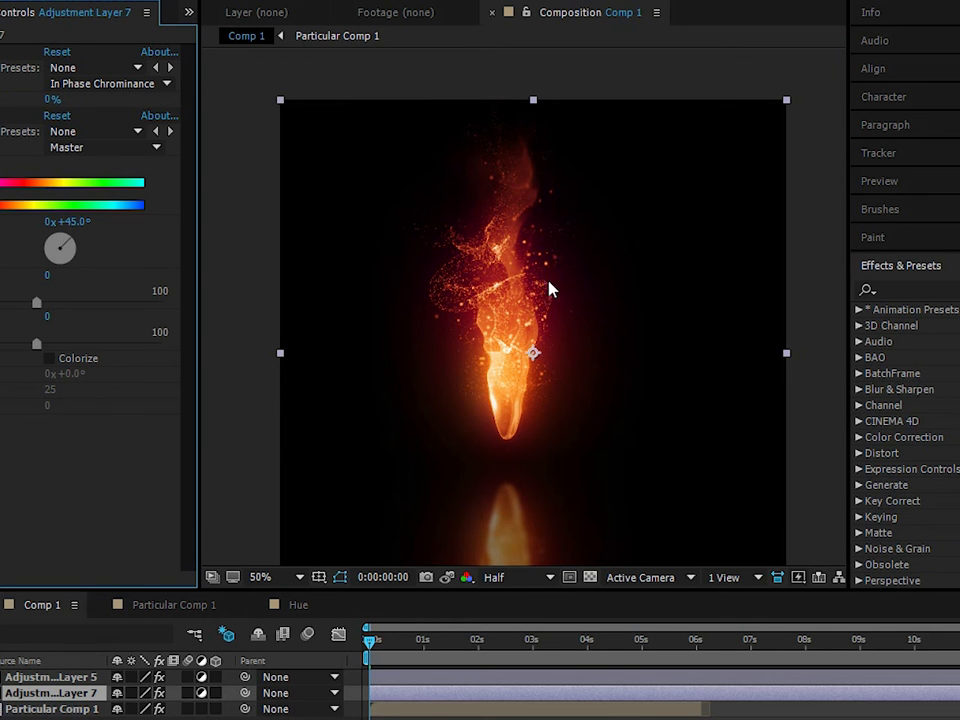
left_click(260, 576)
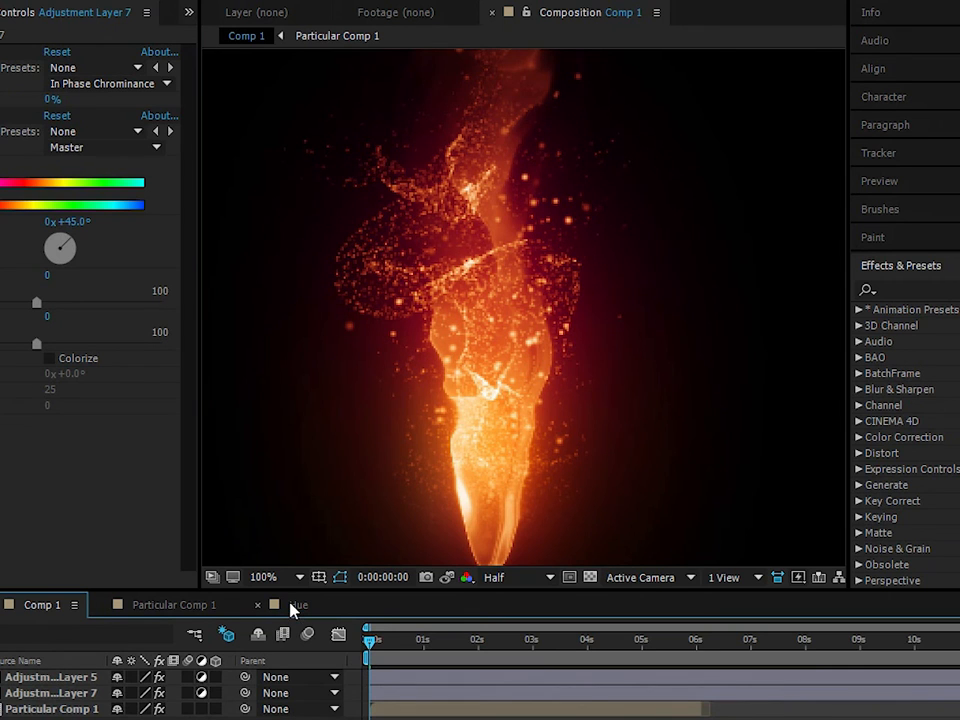
left_click(298, 604)
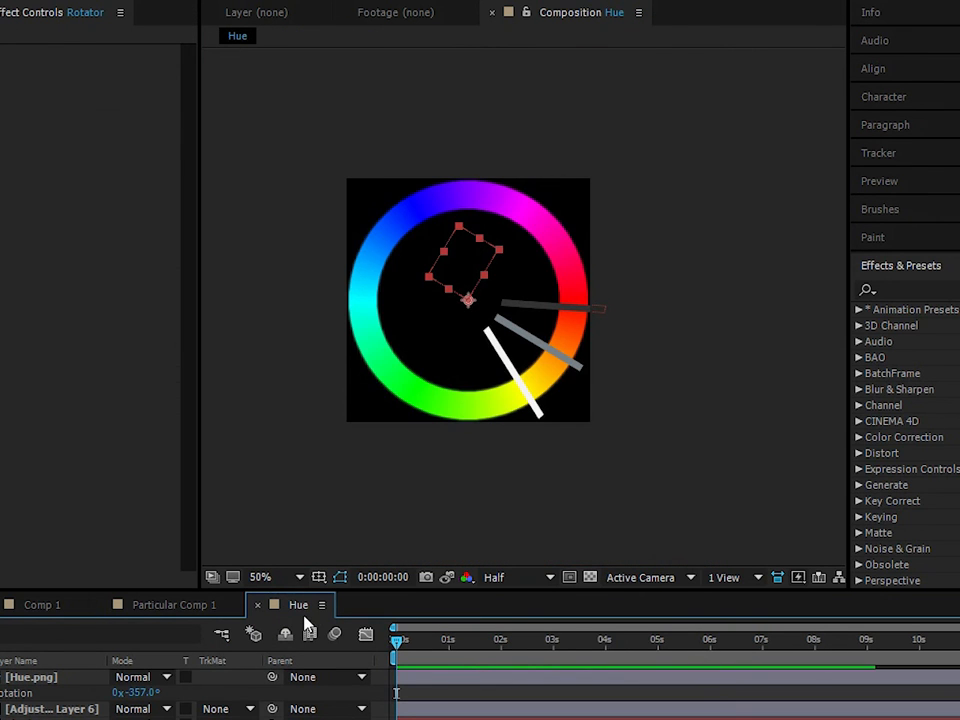
left_click(262, 576)
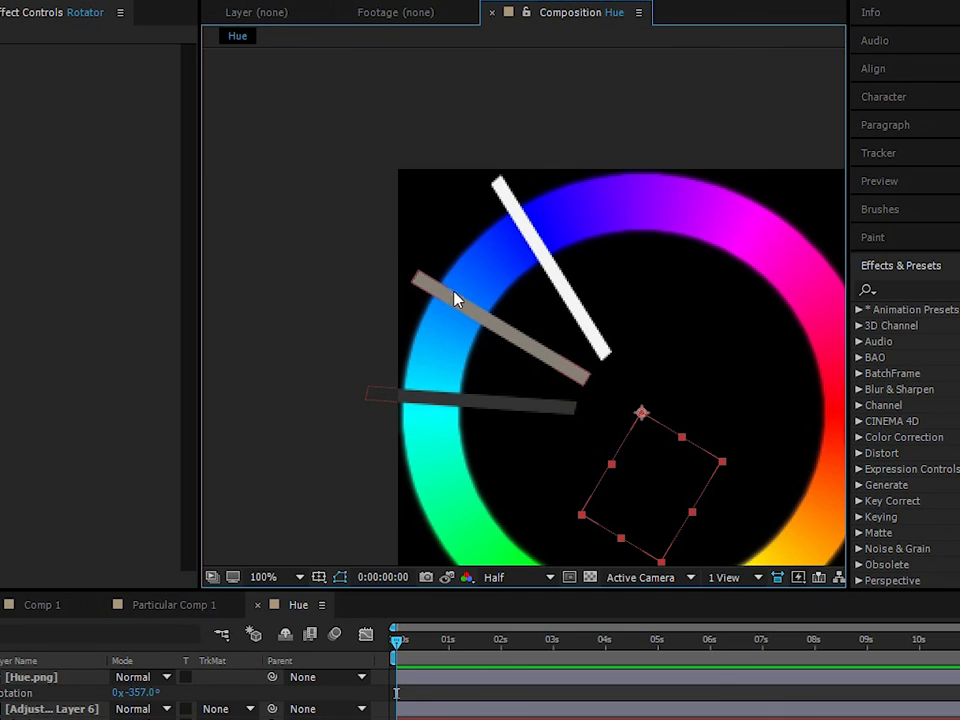
mouse_move(456, 308)
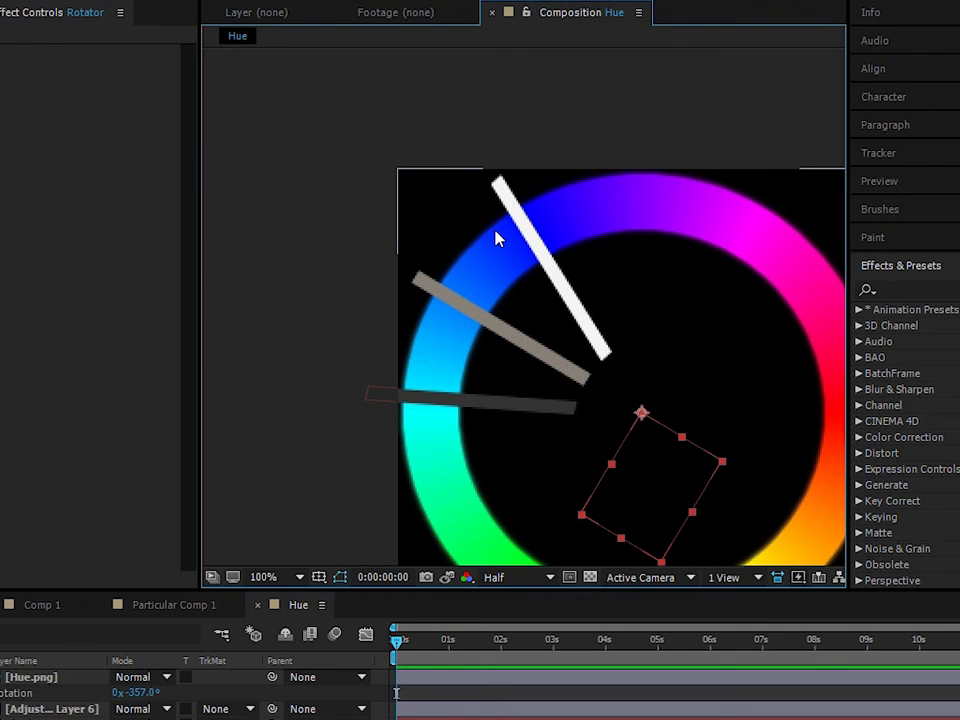
mouse_move(530, 308)
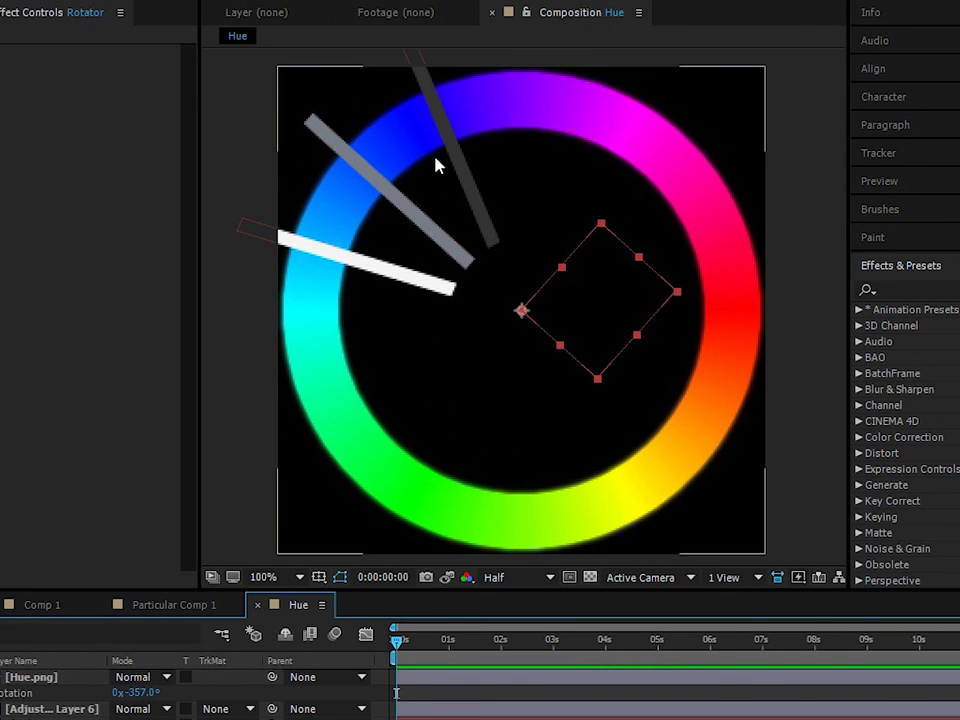
mouse_move(460, 108)
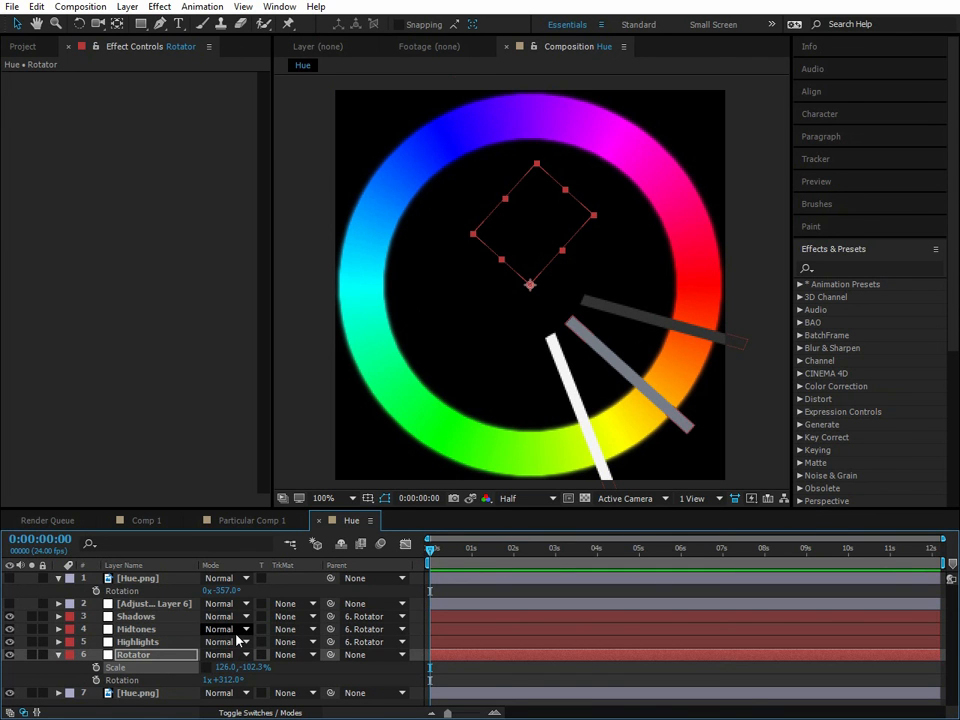
left_click(146, 520)
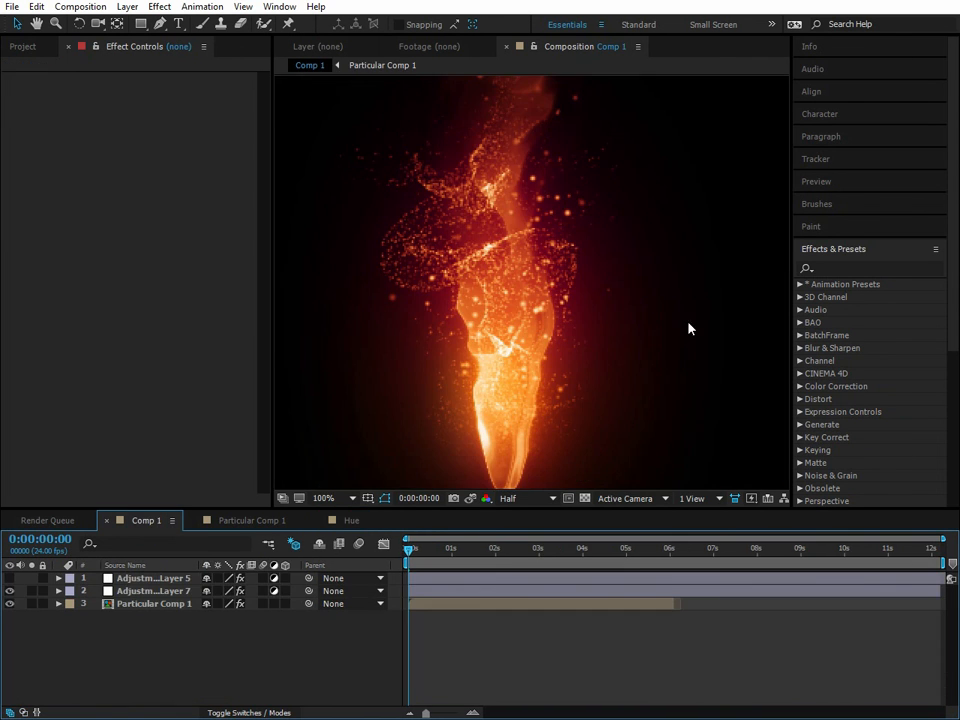